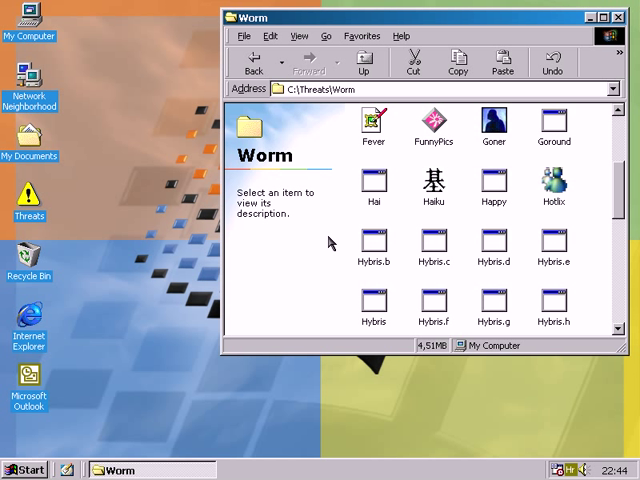
mouse_move(350, 220)
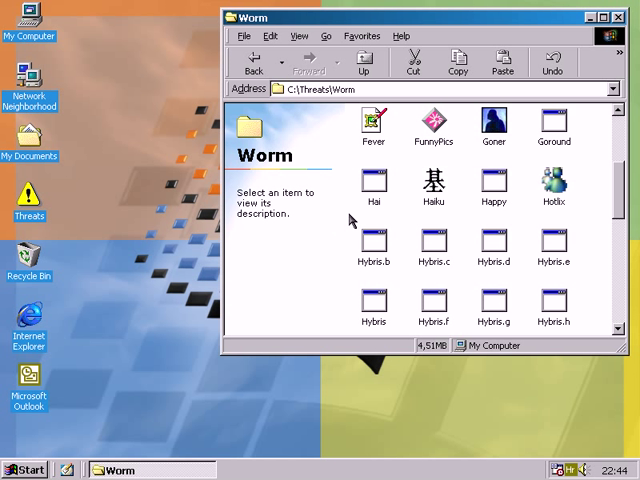
mouse_move(400, 220)
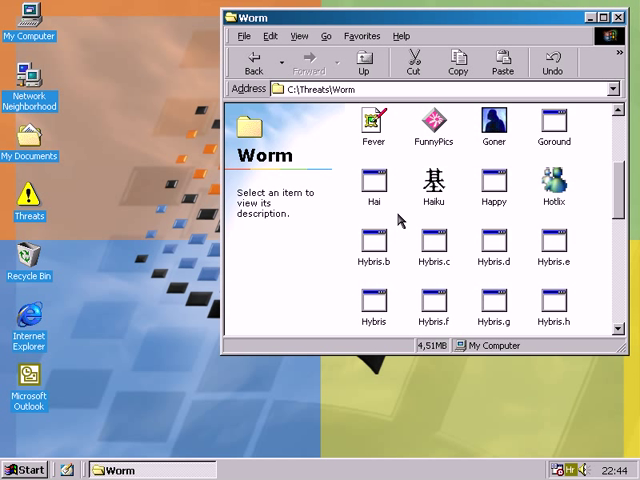
Run Haiku from the Worm folder four times, dismissing each poem popup, ending with 'Distant cauliflower'
click(433, 184)
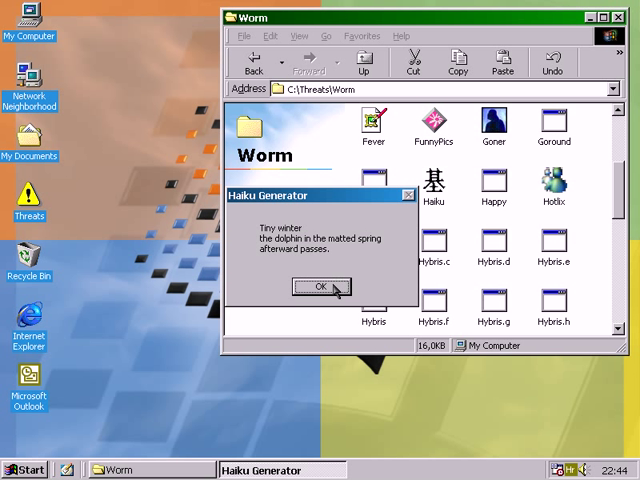
click(320, 287)
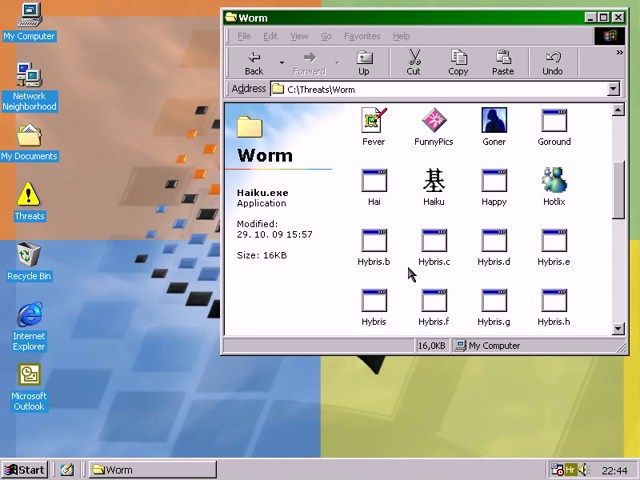
double_click(433, 185)
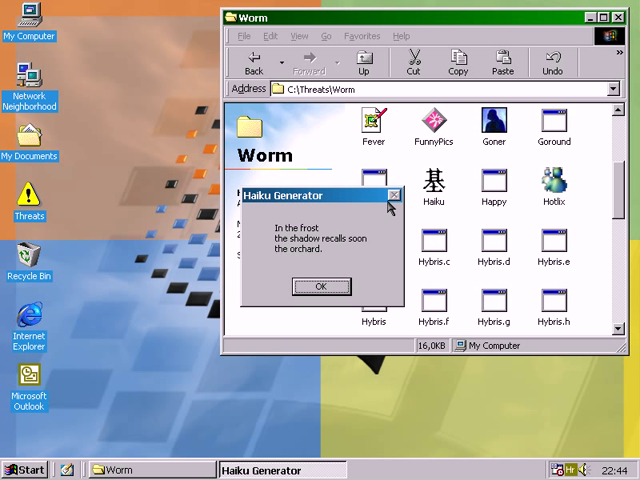
mouse_move(398, 222)
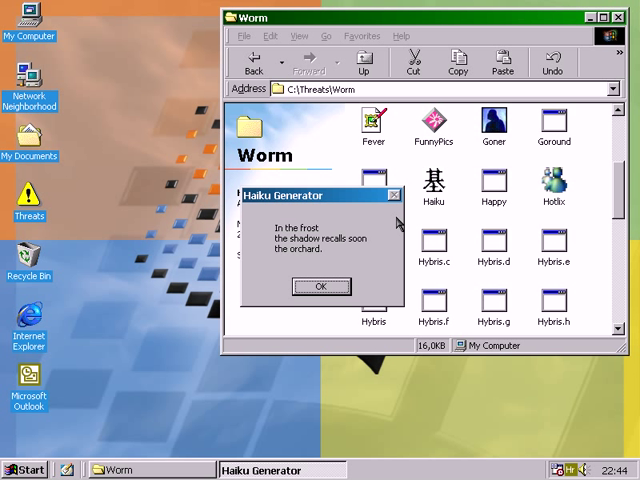
mouse_move(352, 283)
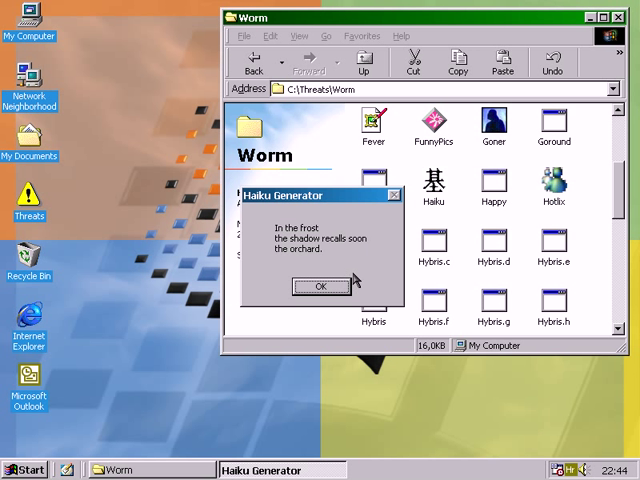
click(321, 286)
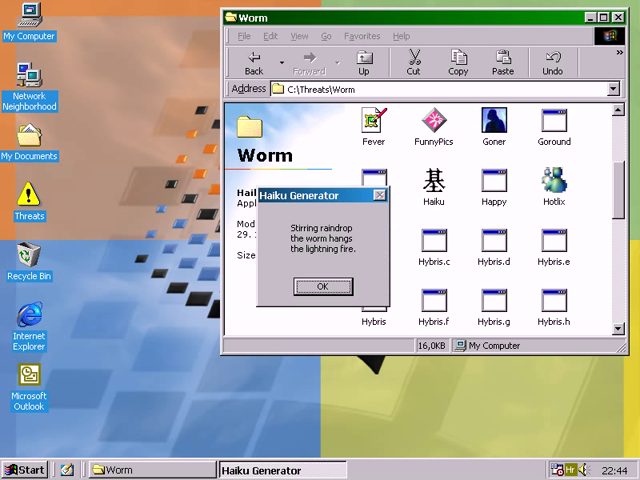
mouse_move(383, 214)
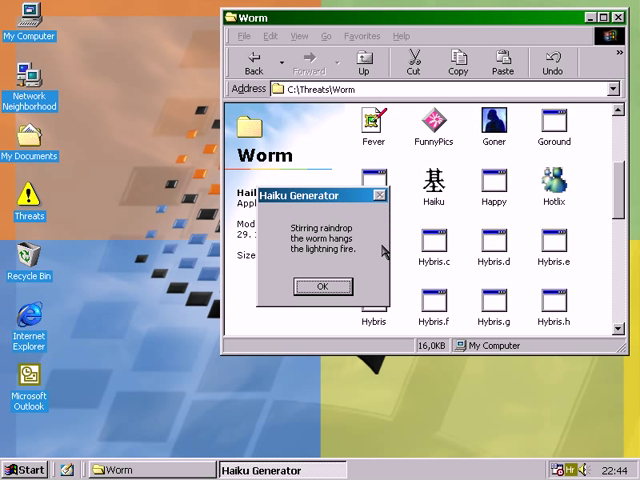
click(322, 287)
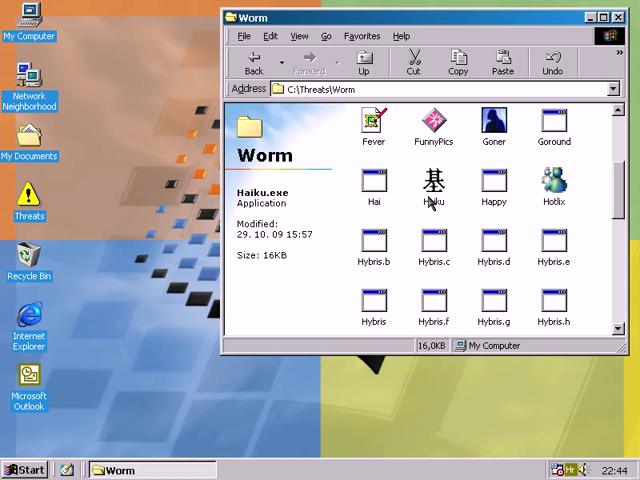
double_click(434, 183)
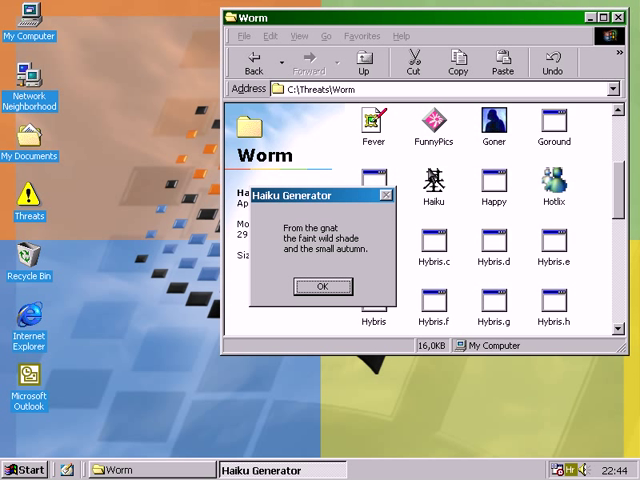
mouse_move(380, 200)
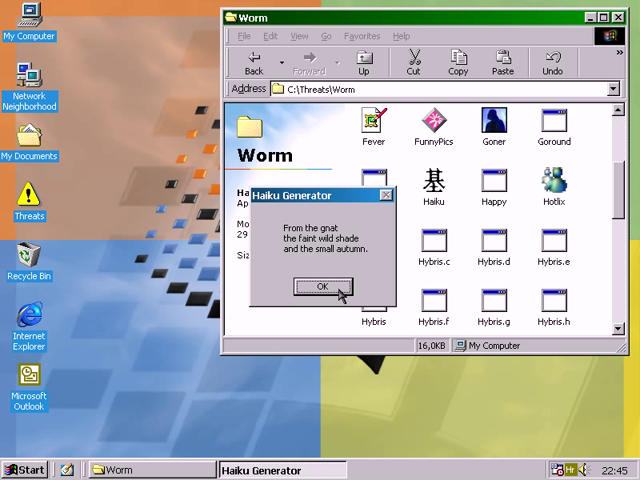
click(322, 286)
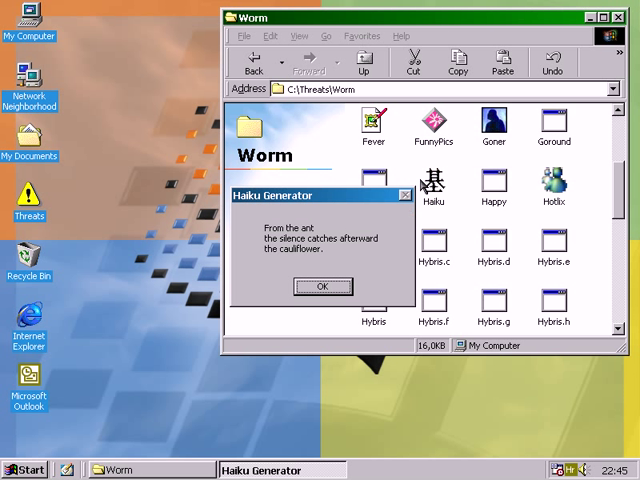
mouse_move(368, 272)
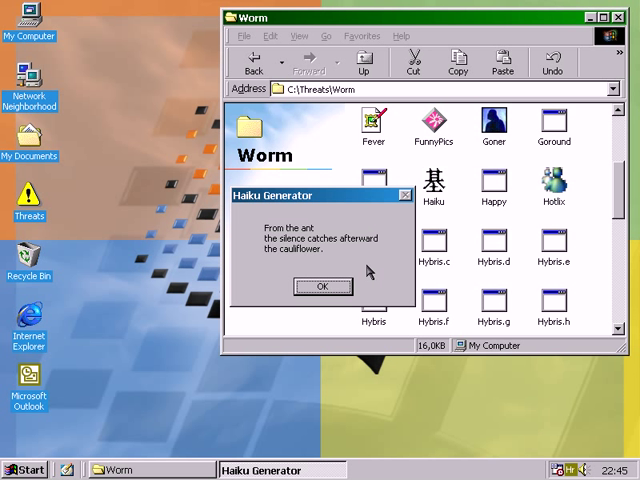
click(322, 286)
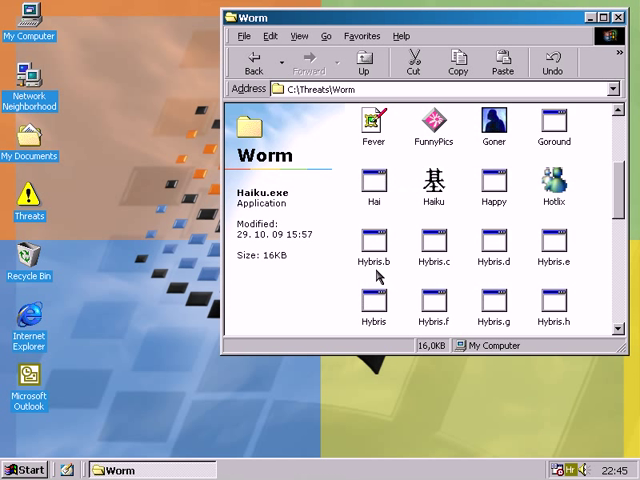
double_click(433, 182)
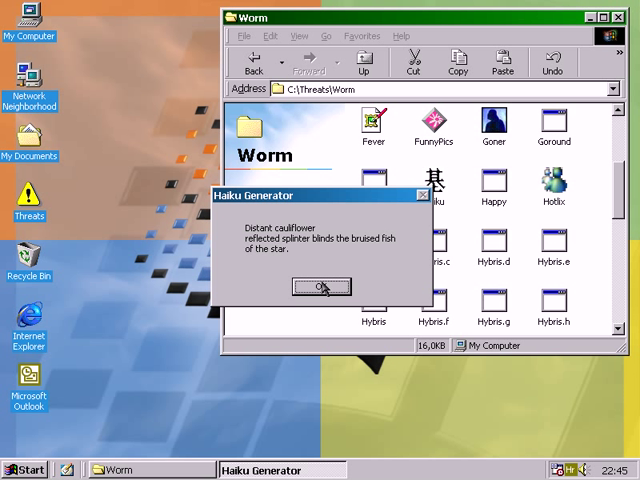
click(320, 287)
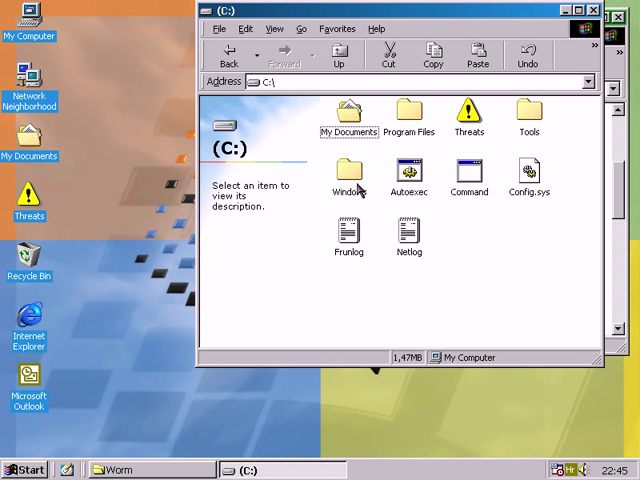
Open C:\WINDOWS and scroll down to reveal the HaikuG file
double_click(348, 172)
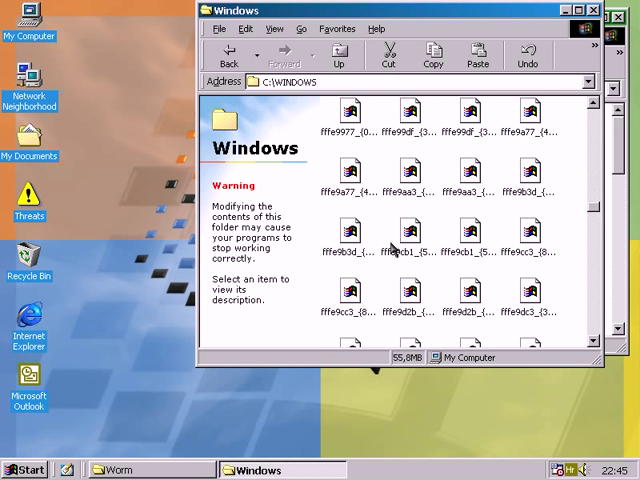
scroll(down, 3)
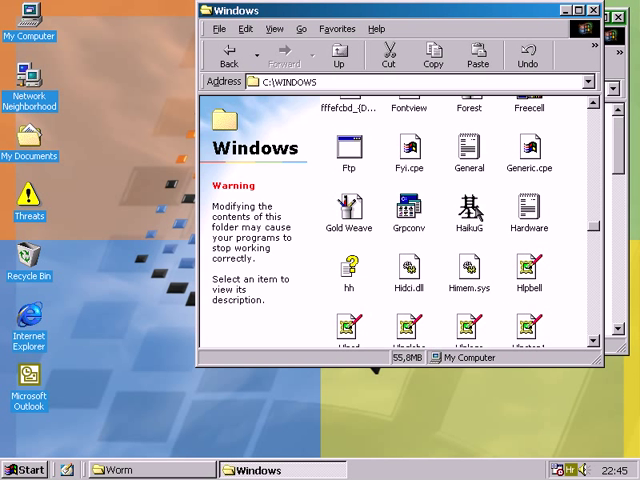
Select HaikuG to show its details: 16KB application modified 29. 10. 09 15:57
click(469, 207)
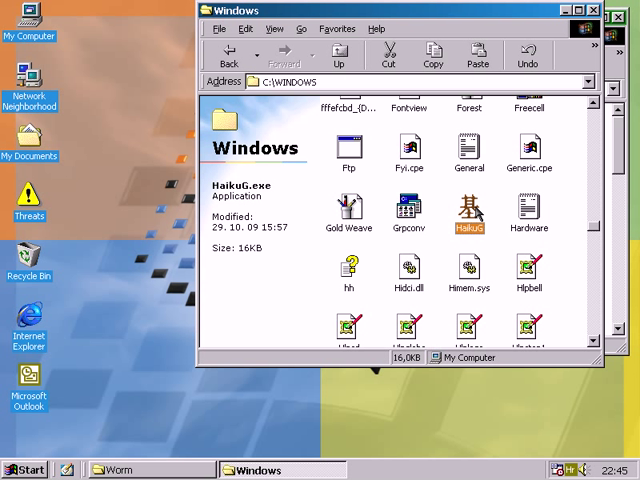
mouse_move(498, 211)
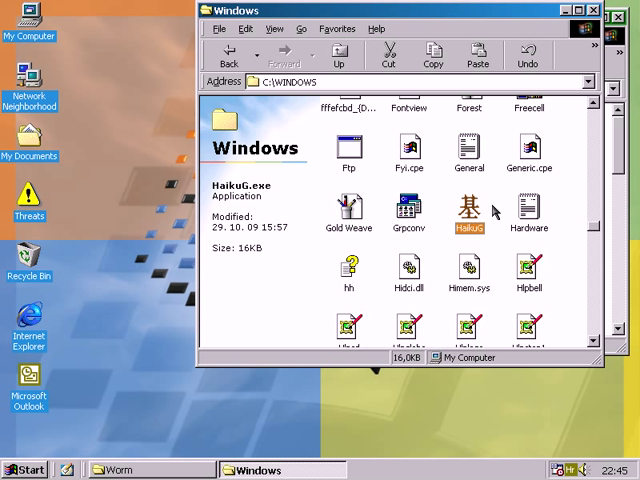
mouse_move(355, 213)
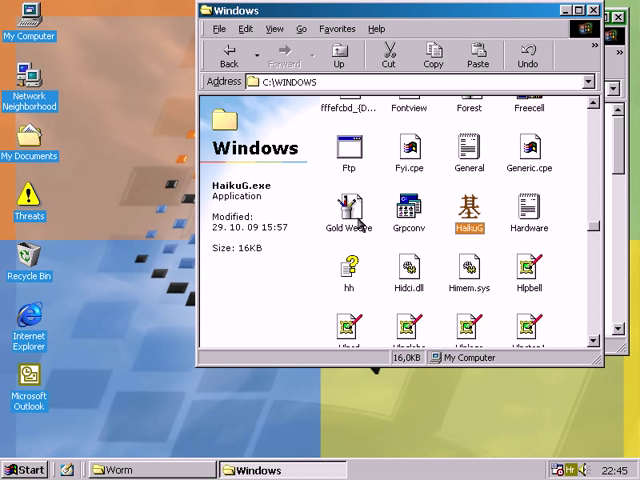
mouse_move(367, 218)
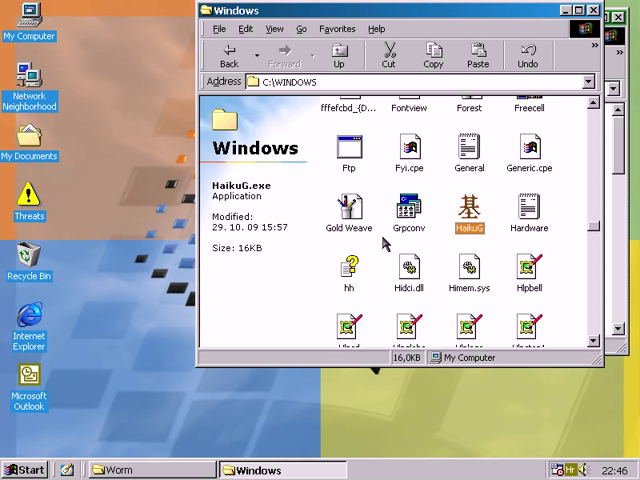
mouse_move(365, 287)
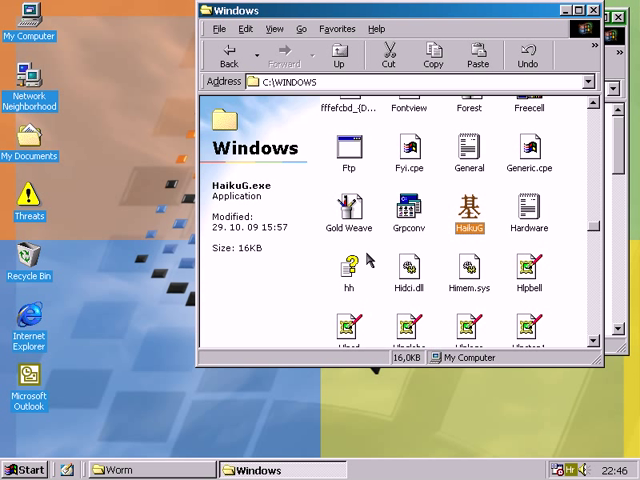
mouse_move(370, 253)
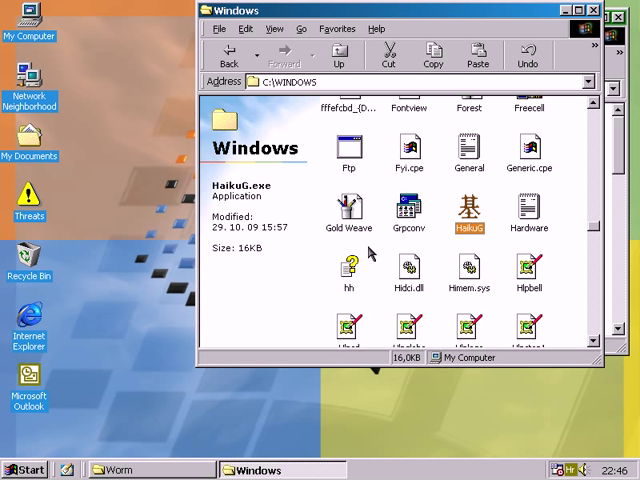
mouse_move(383, 240)
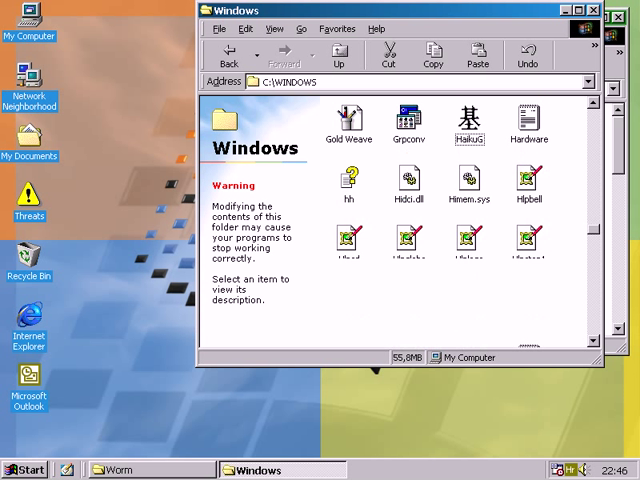
scroll(down, 3)
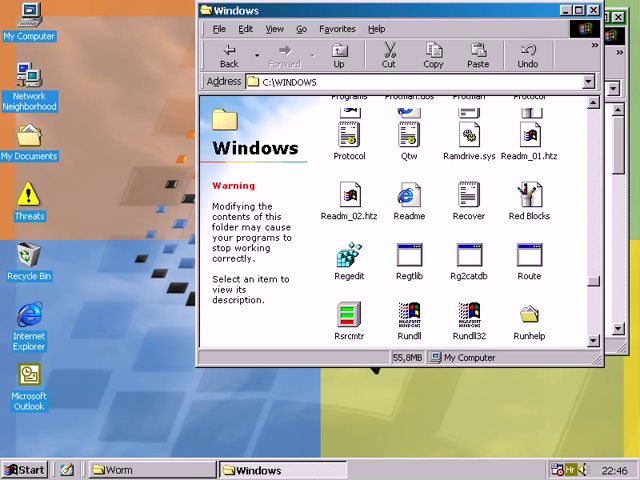
scroll(down, 3)
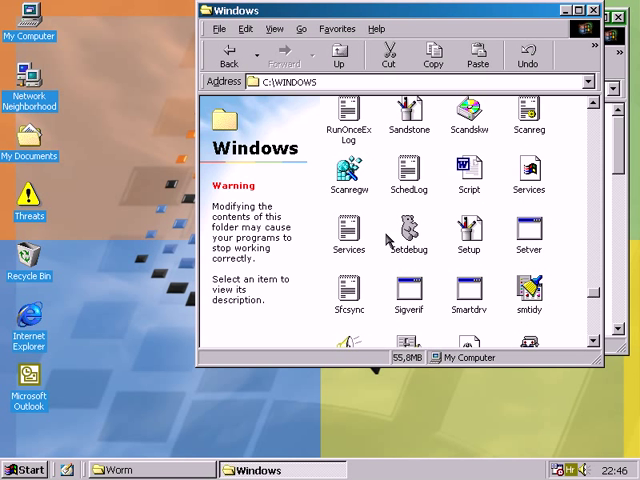
scroll(down, 3)
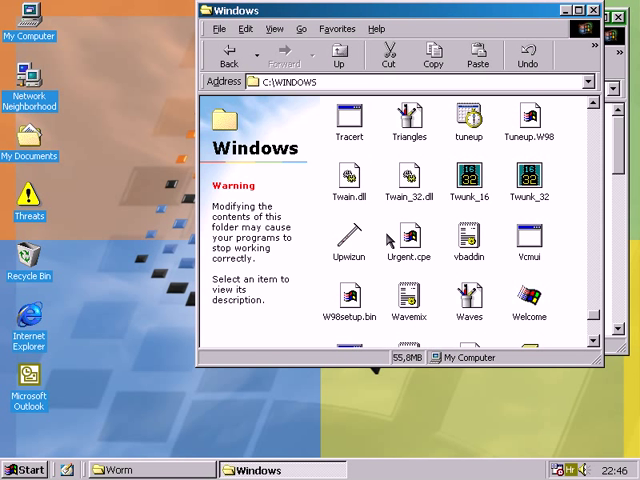
scroll(down, 3)
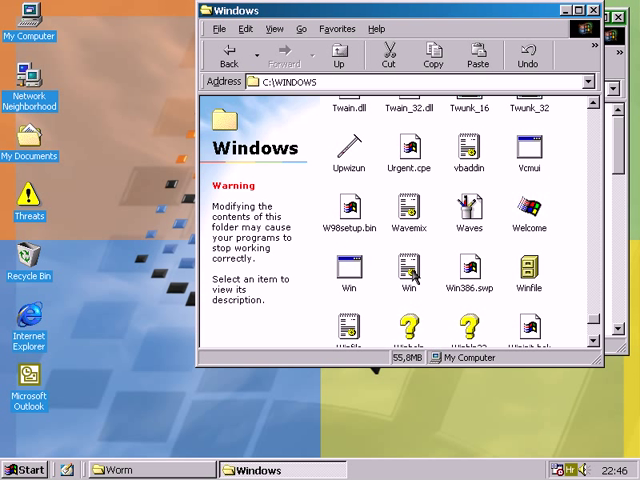
Launch HaikuG.exe from the C:\WINDOWS folder
double_click(349, 268)
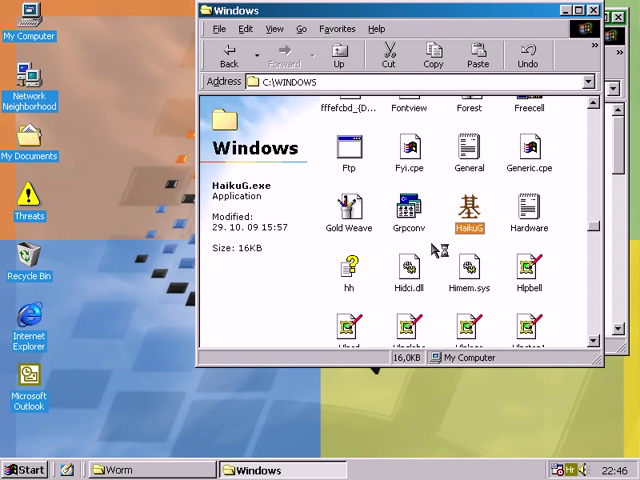
mouse_move(438, 202)
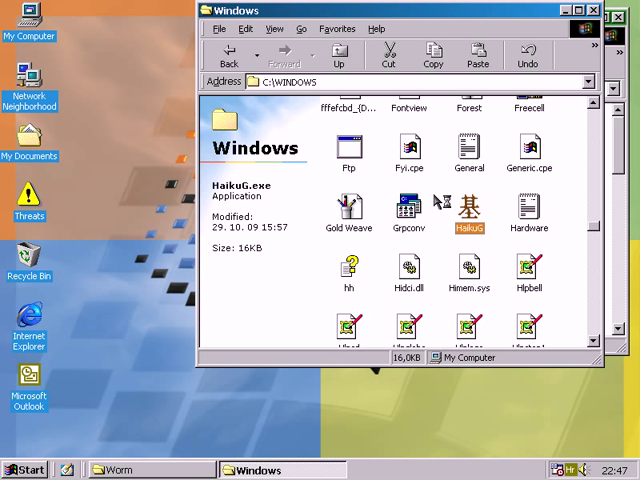
mouse_move(432, 191)
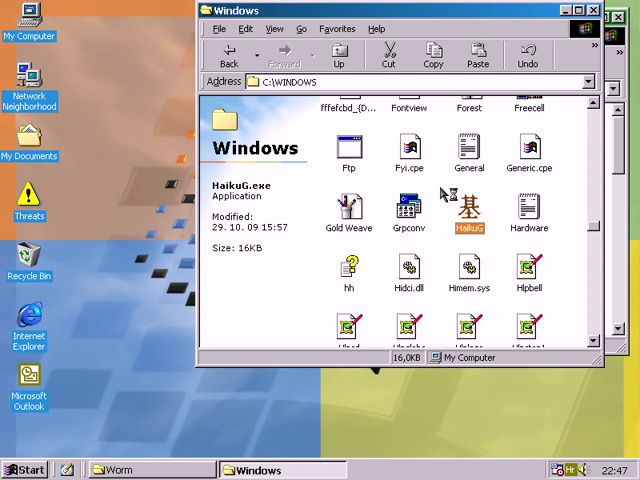
mouse_move(443, 210)
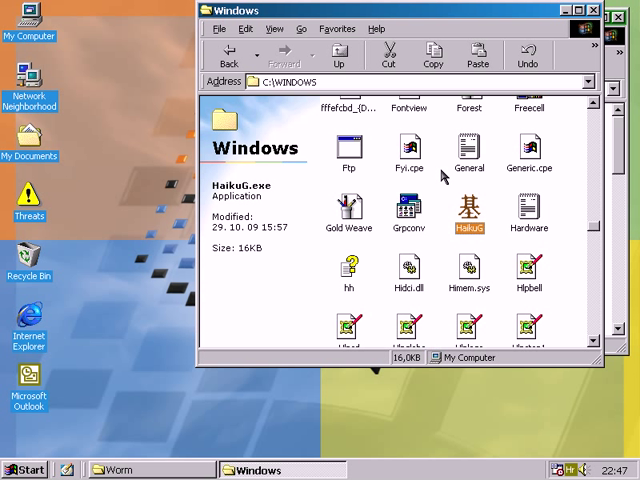
mouse_move(452, 173)
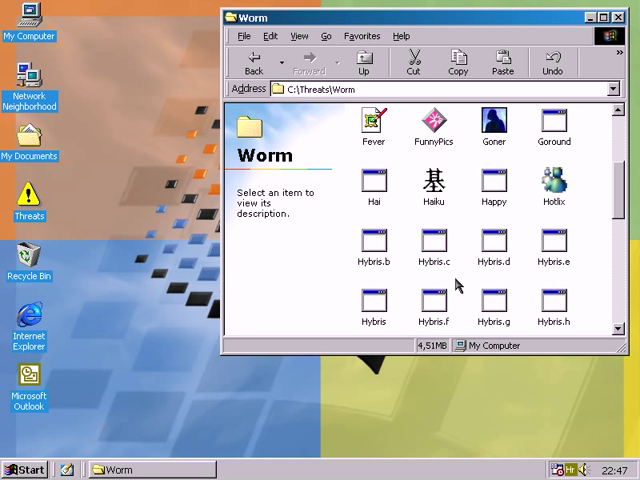
Run Haiku twice, dismissing the 'Wet skyline', 'Swollen flurry' and 'Calm sunset' popups
double_click(434, 186)
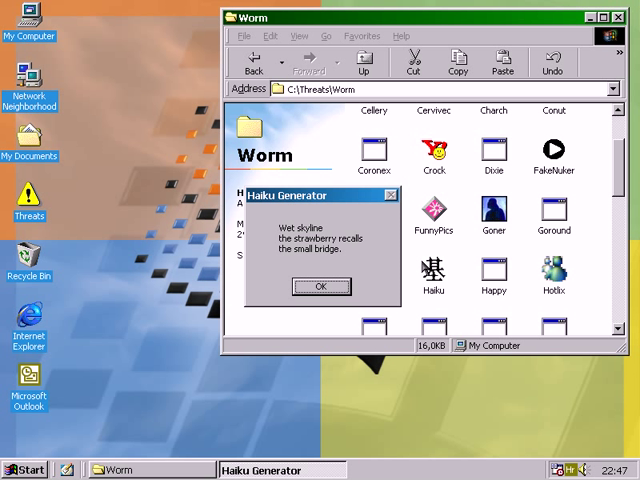
click(321, 286)
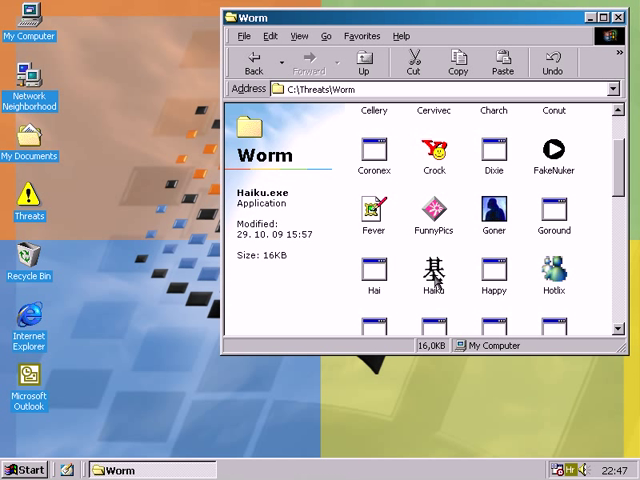
double_click(434, 270)
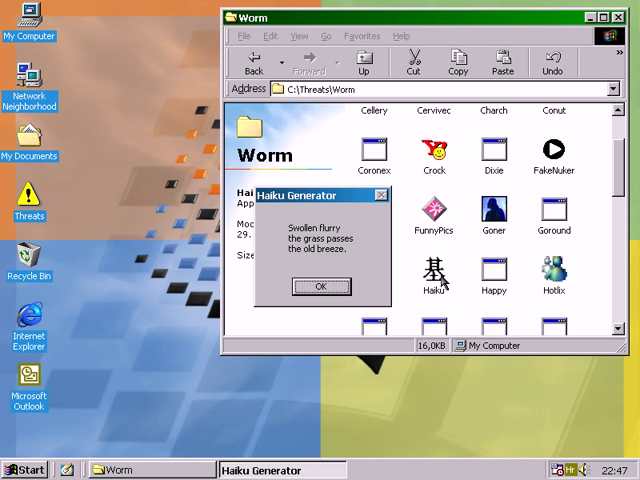
mouse_move(345, 287)
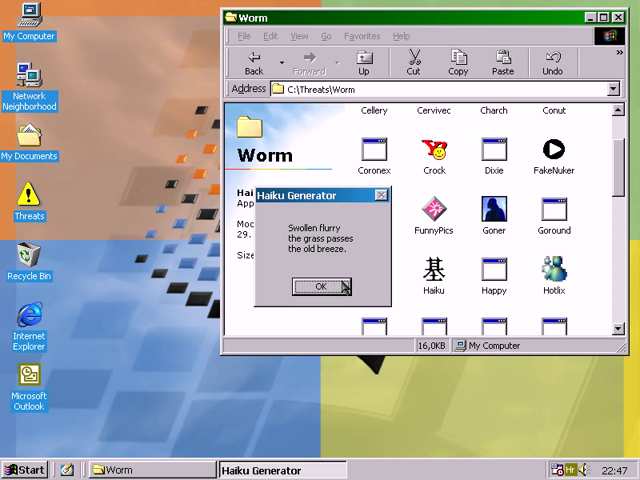
click(321, 286)
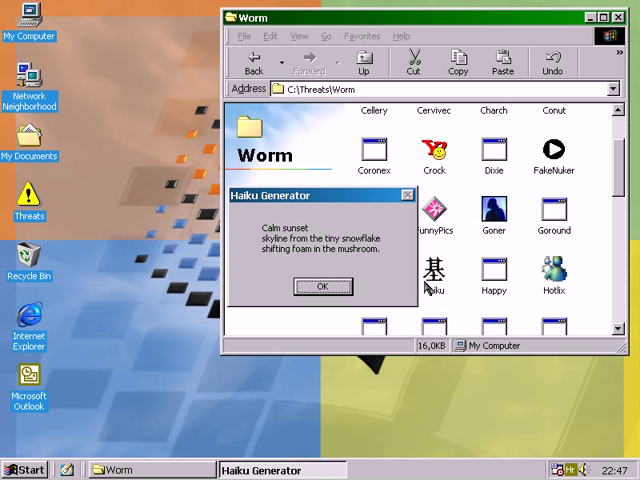
mouse_move(398, 290)
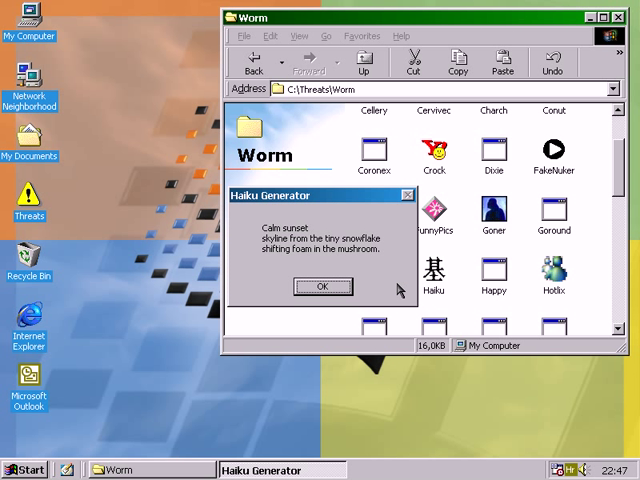
mouse_move(380, 287)
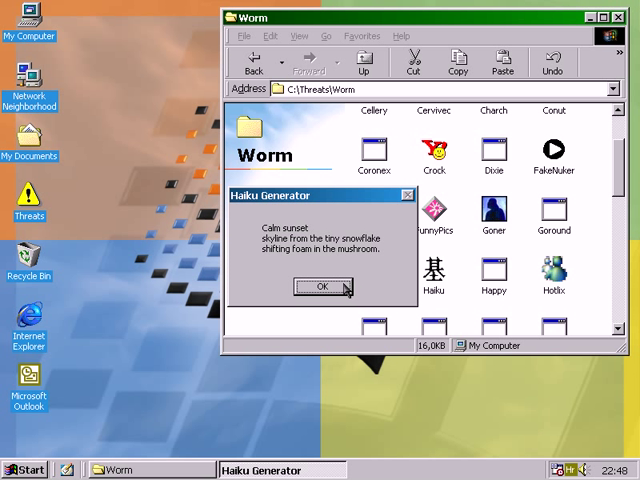
click(321, 286)
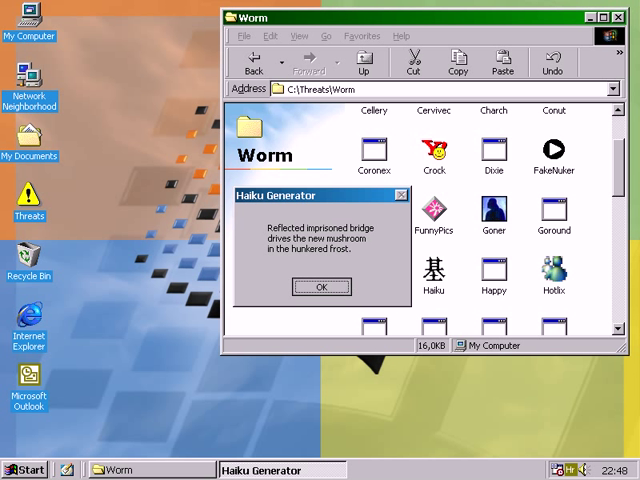
Dismiss the imprisoned bridge haiku, run Haiku again, and close the 'Cupped fire' and 'With the bridge' popups
click(321, 287)
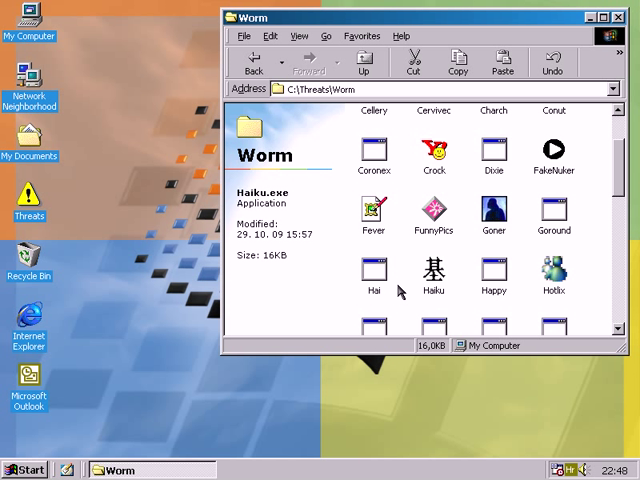
mouse_move(418, 238)
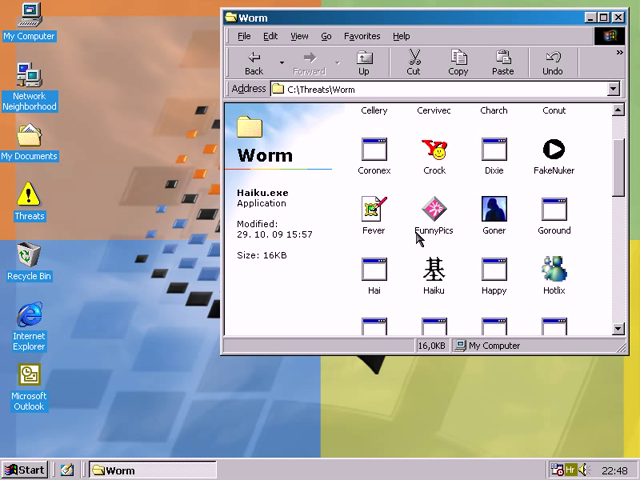
mouse_move(454, 265)
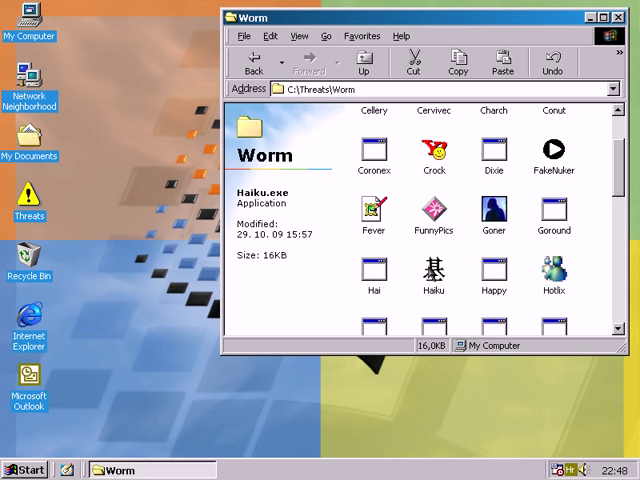
double_click(434, 270)
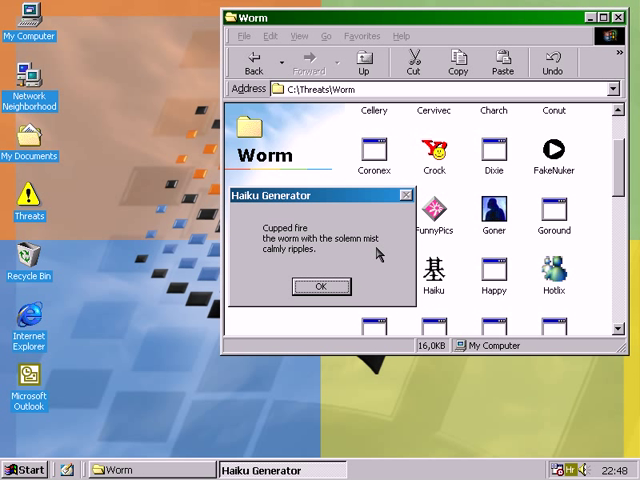
mouse_move(385, 251)
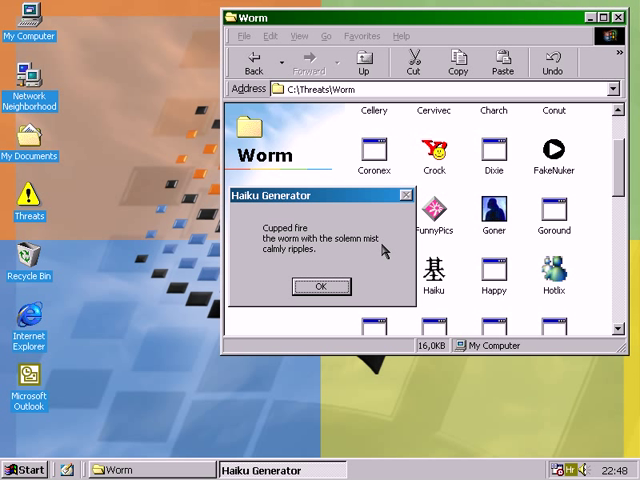
mouse_move(295, 268)
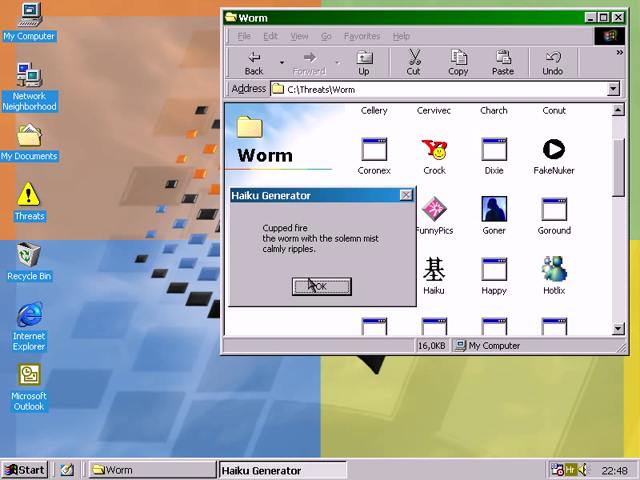
click(320, 286)
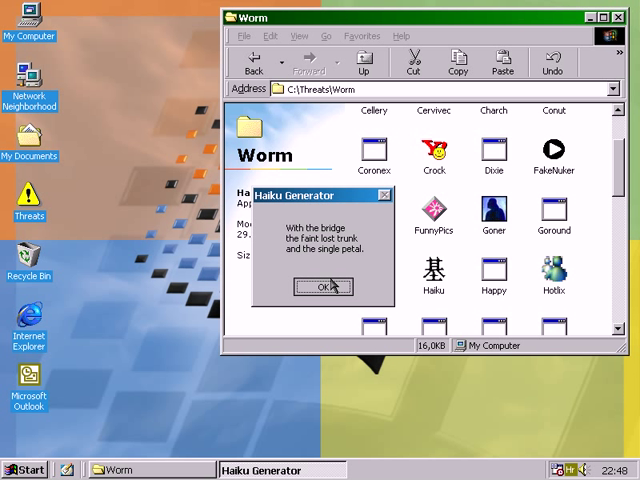
click(316, 287)
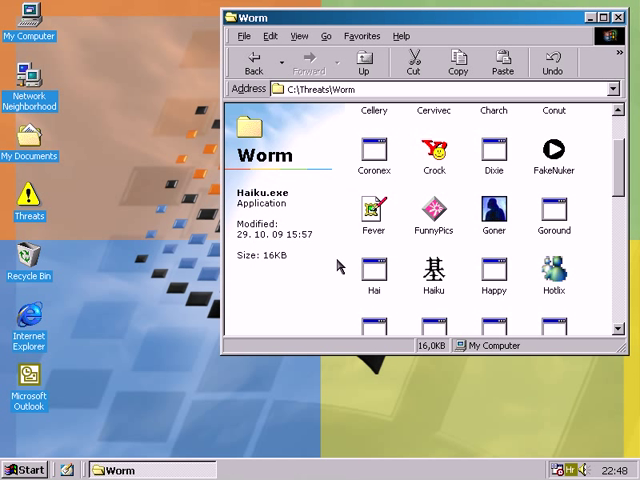